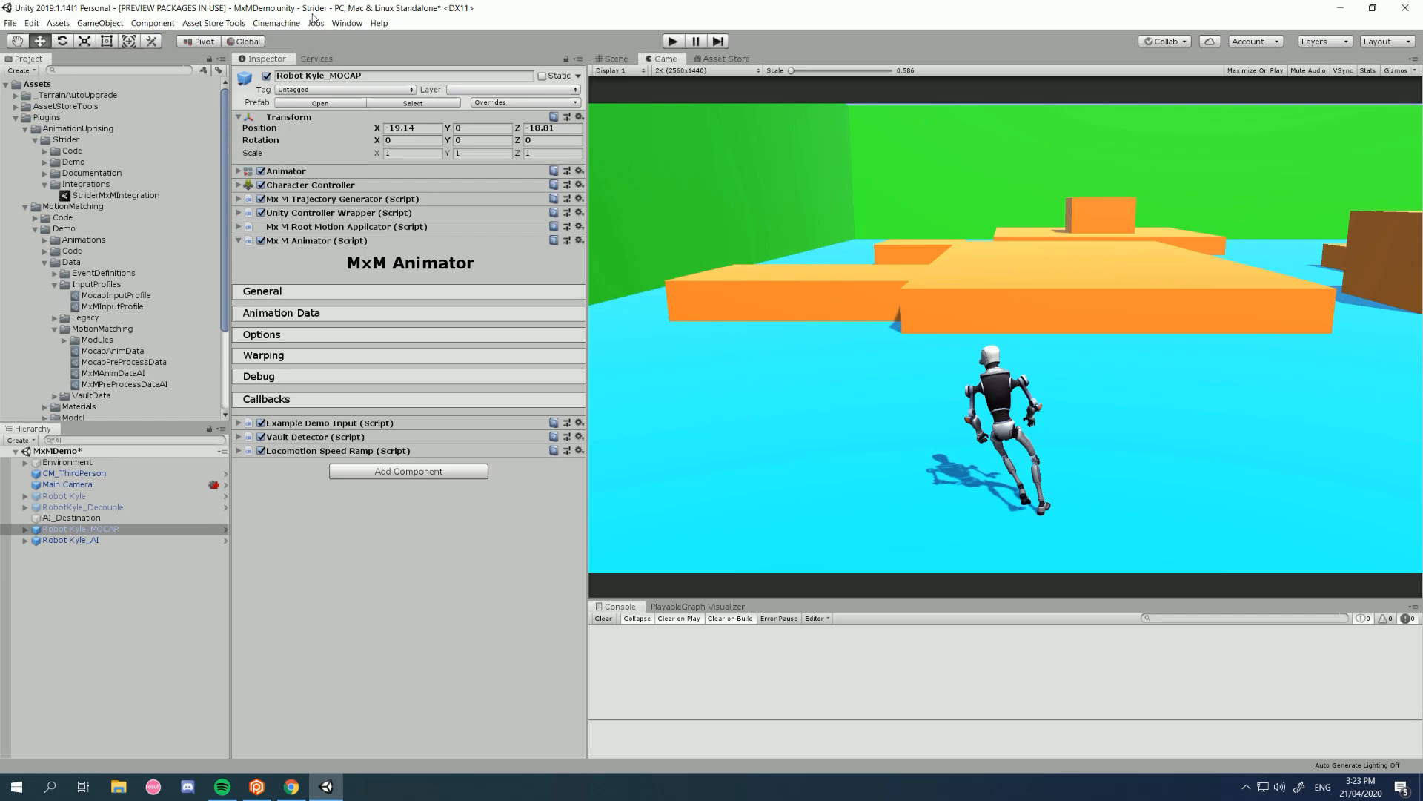
mouse_move(117, 215)
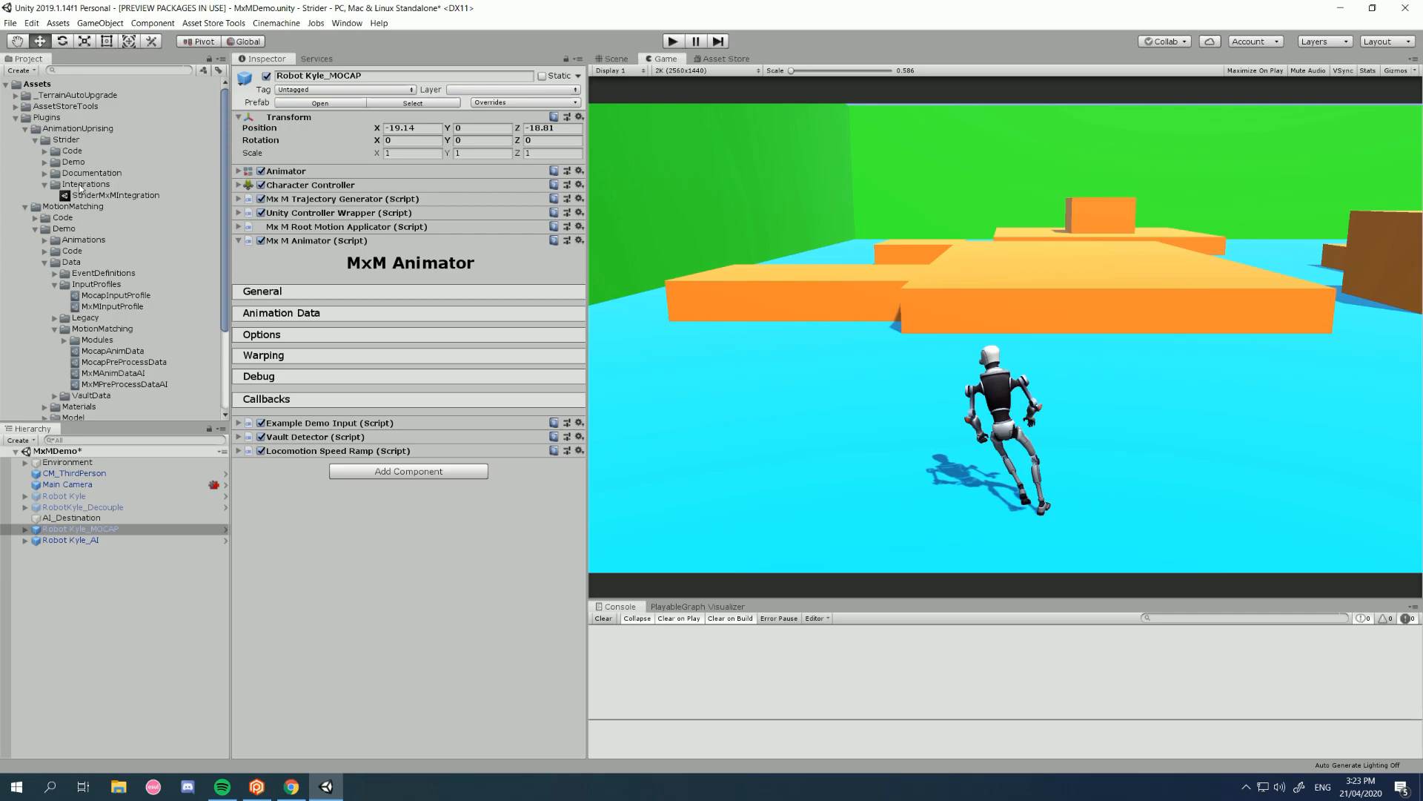
Browse the Strider folder to the StriderMxMIntegration package and the MotionMatching folder
left_click(65, 139)
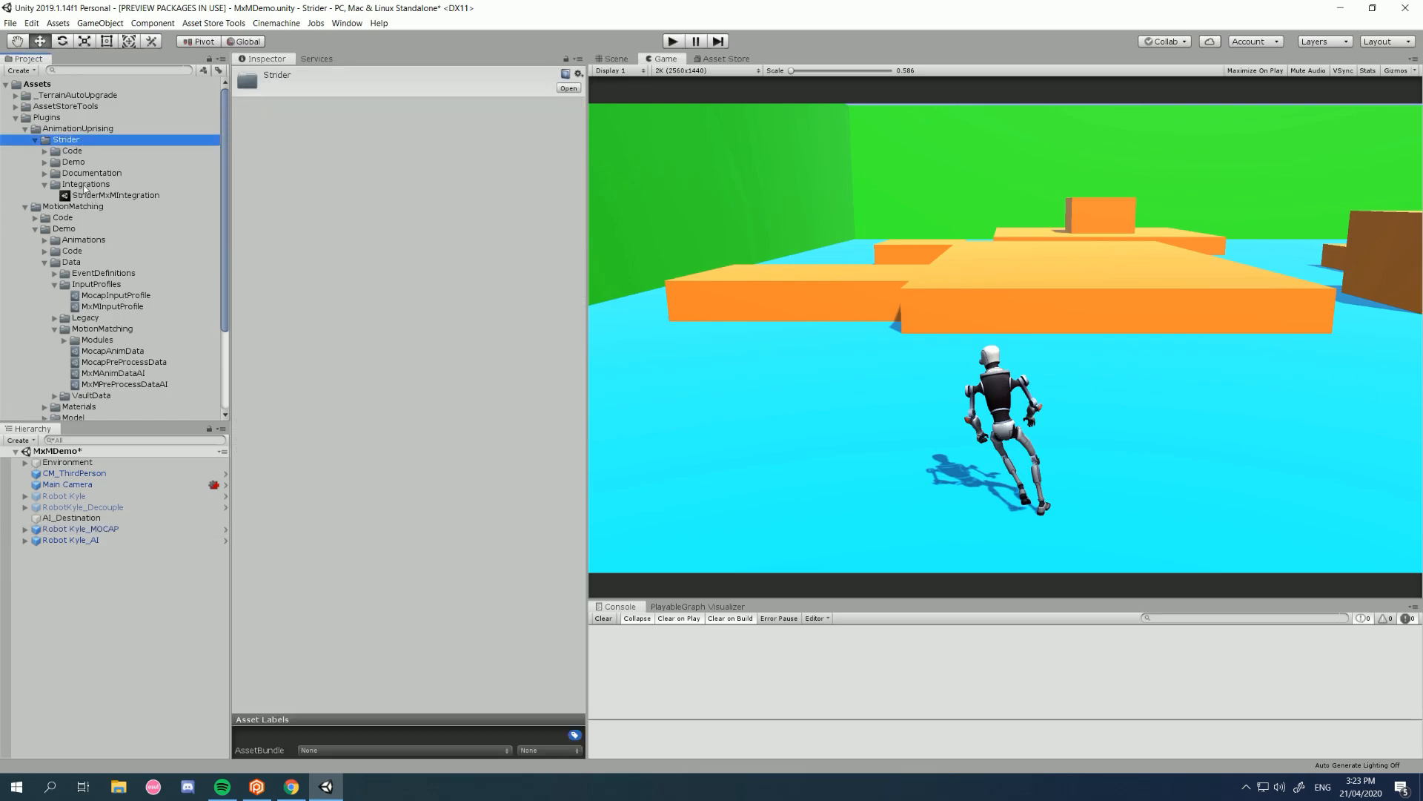
left_click(116, 194)
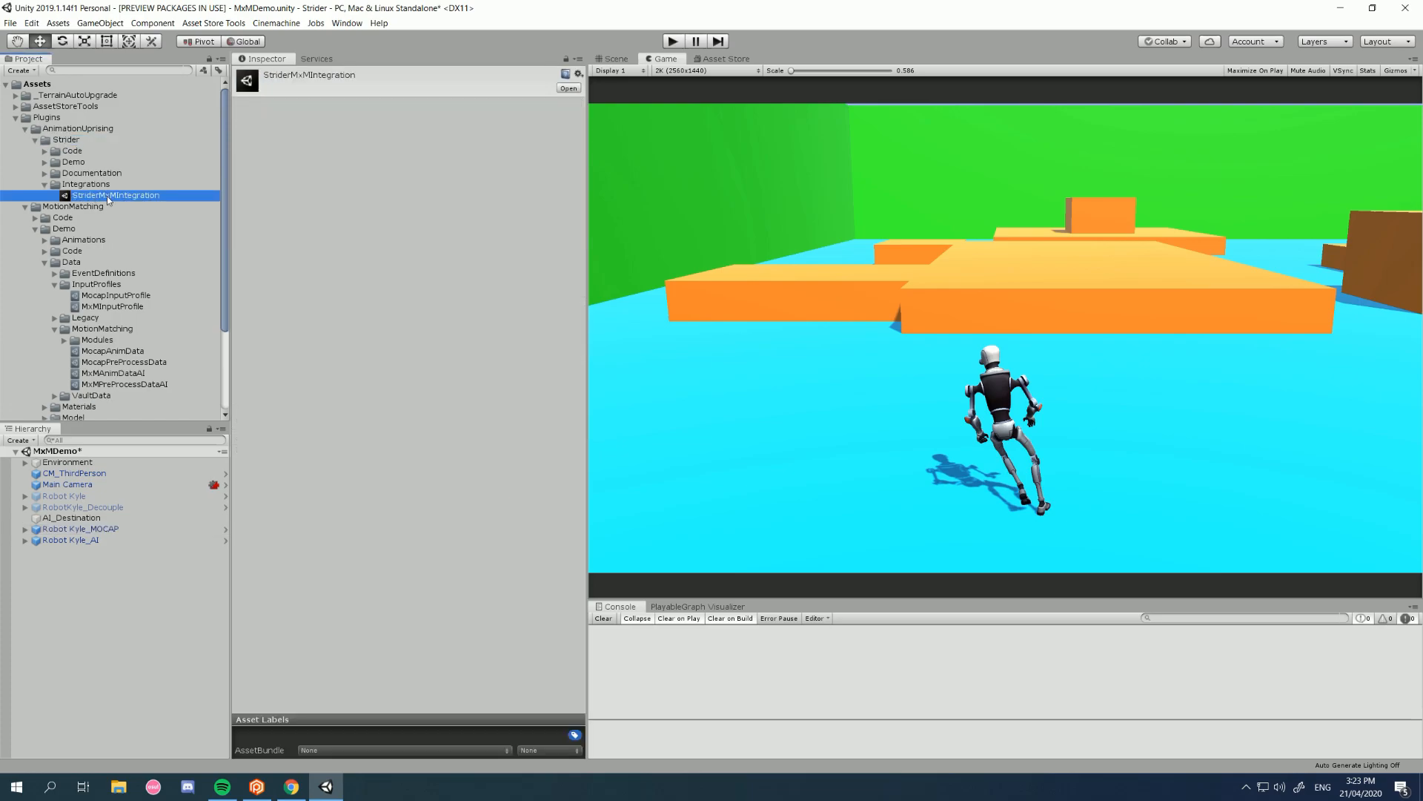
left_click(72, 206)
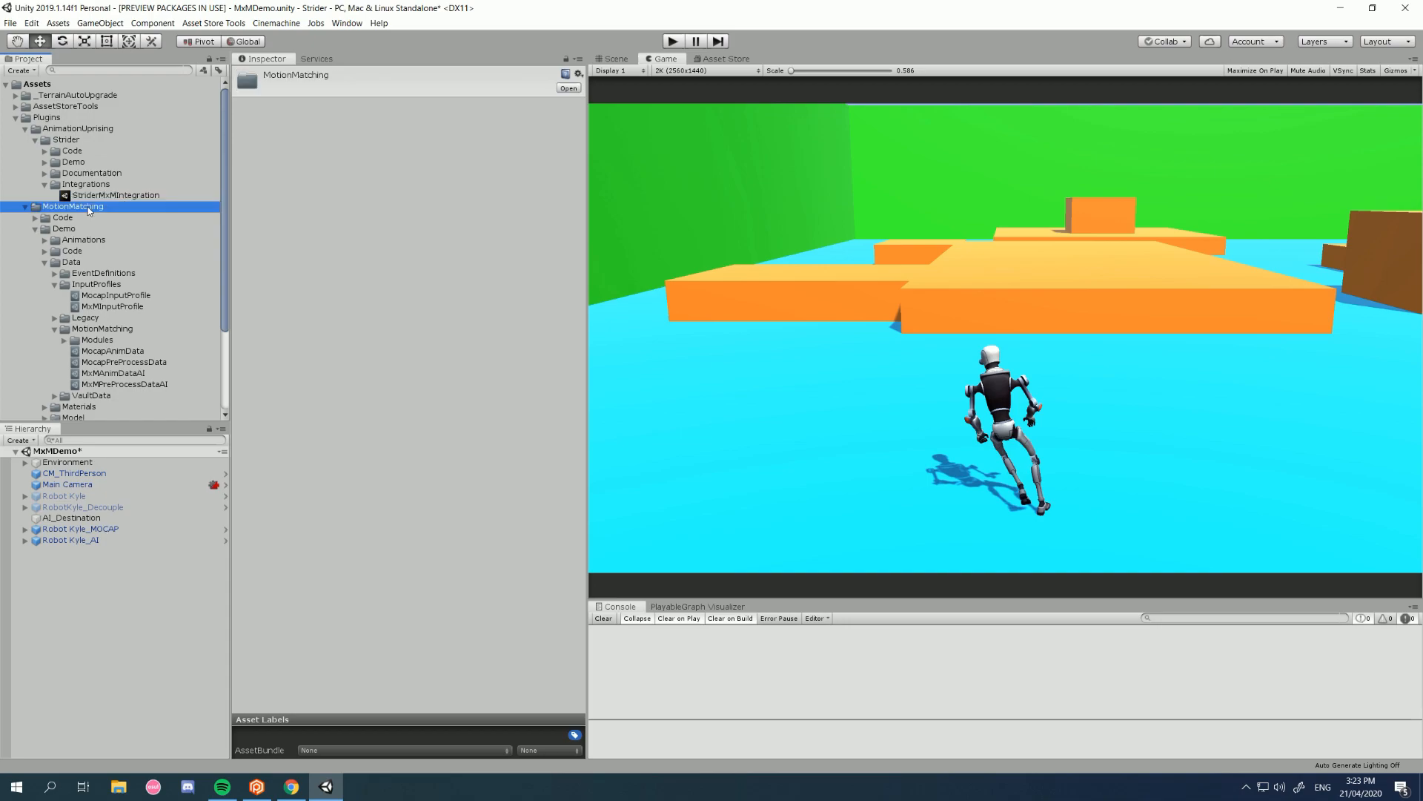
Import the StriderMxMIntegration package to add the StriderBipedMxM script
double_click(115, 194)
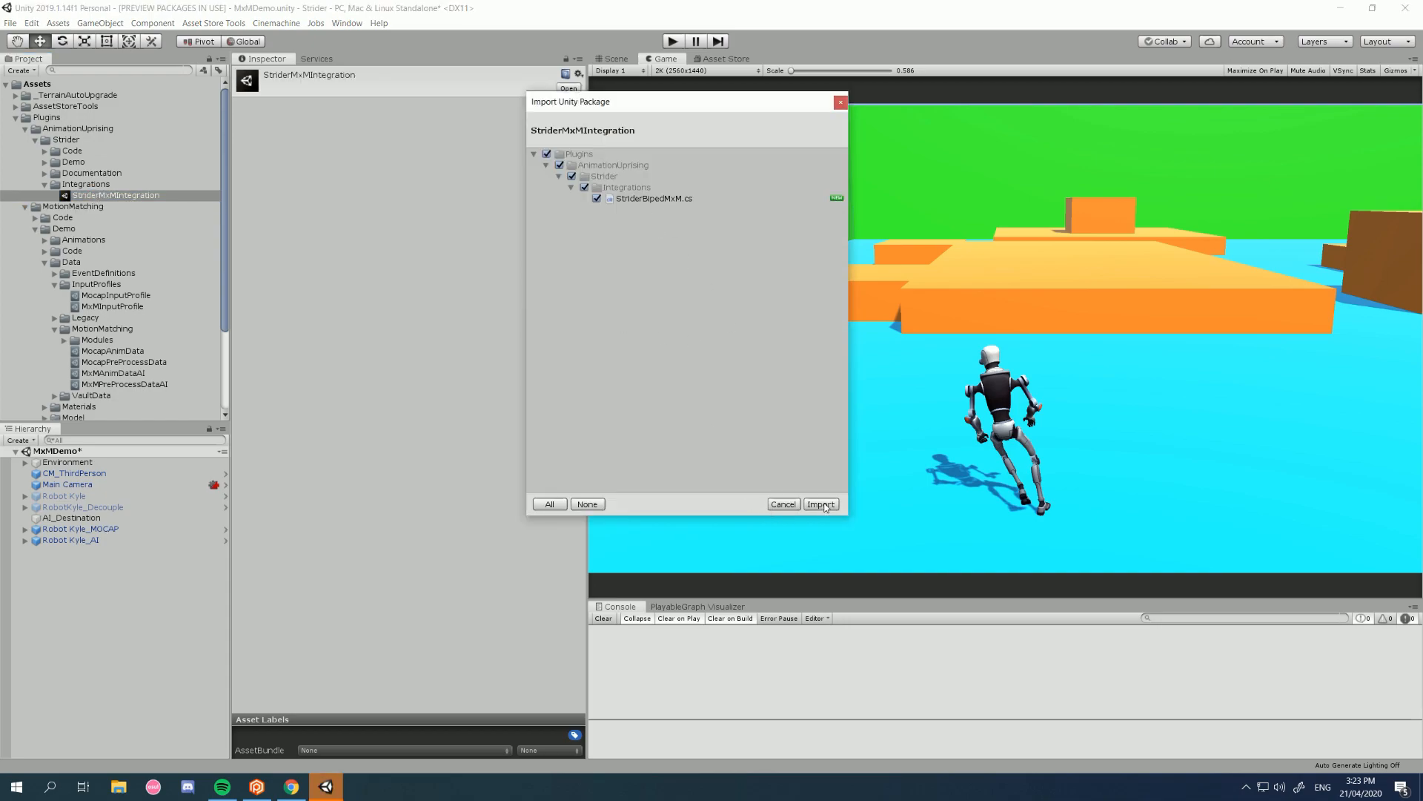
left_click(818, 504)
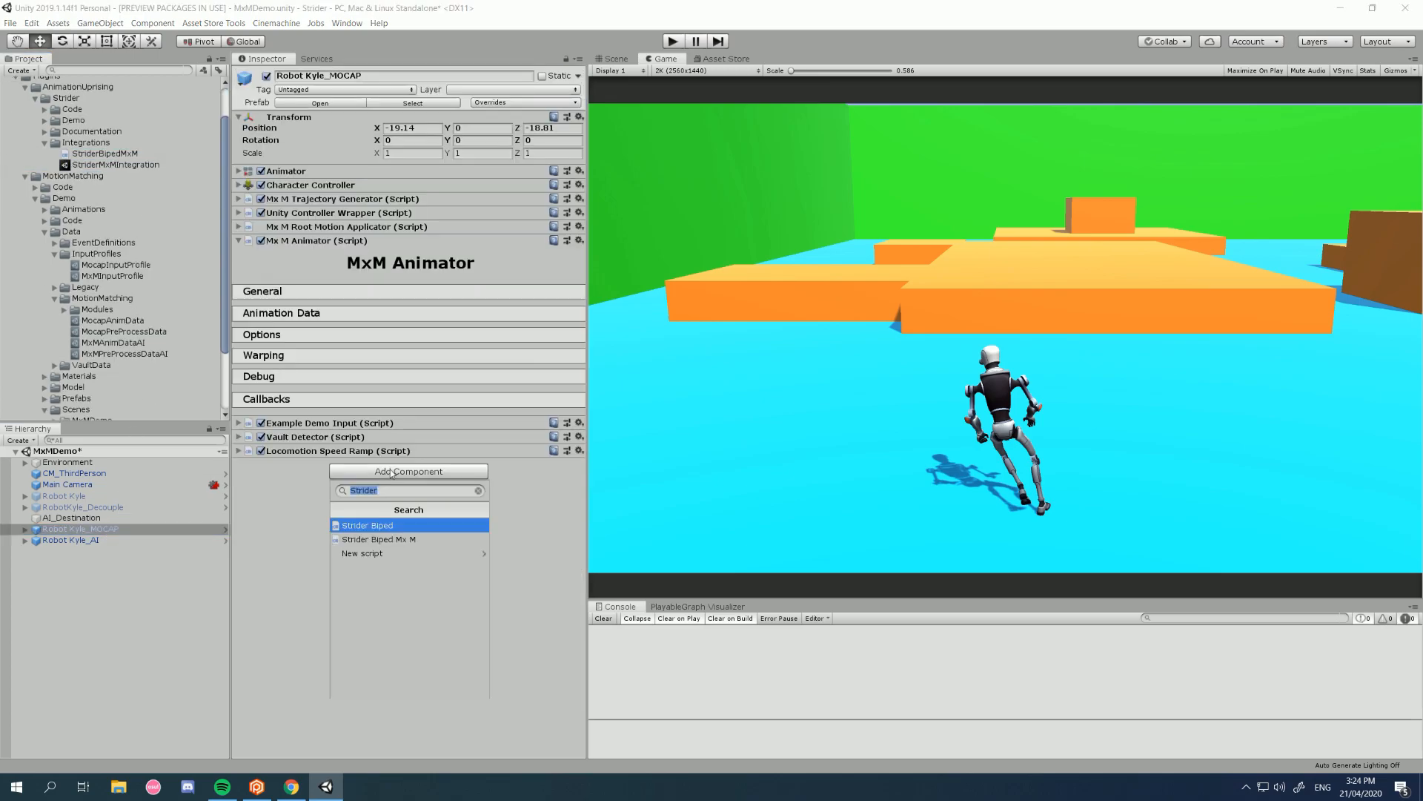
mouse_move(384, 541)
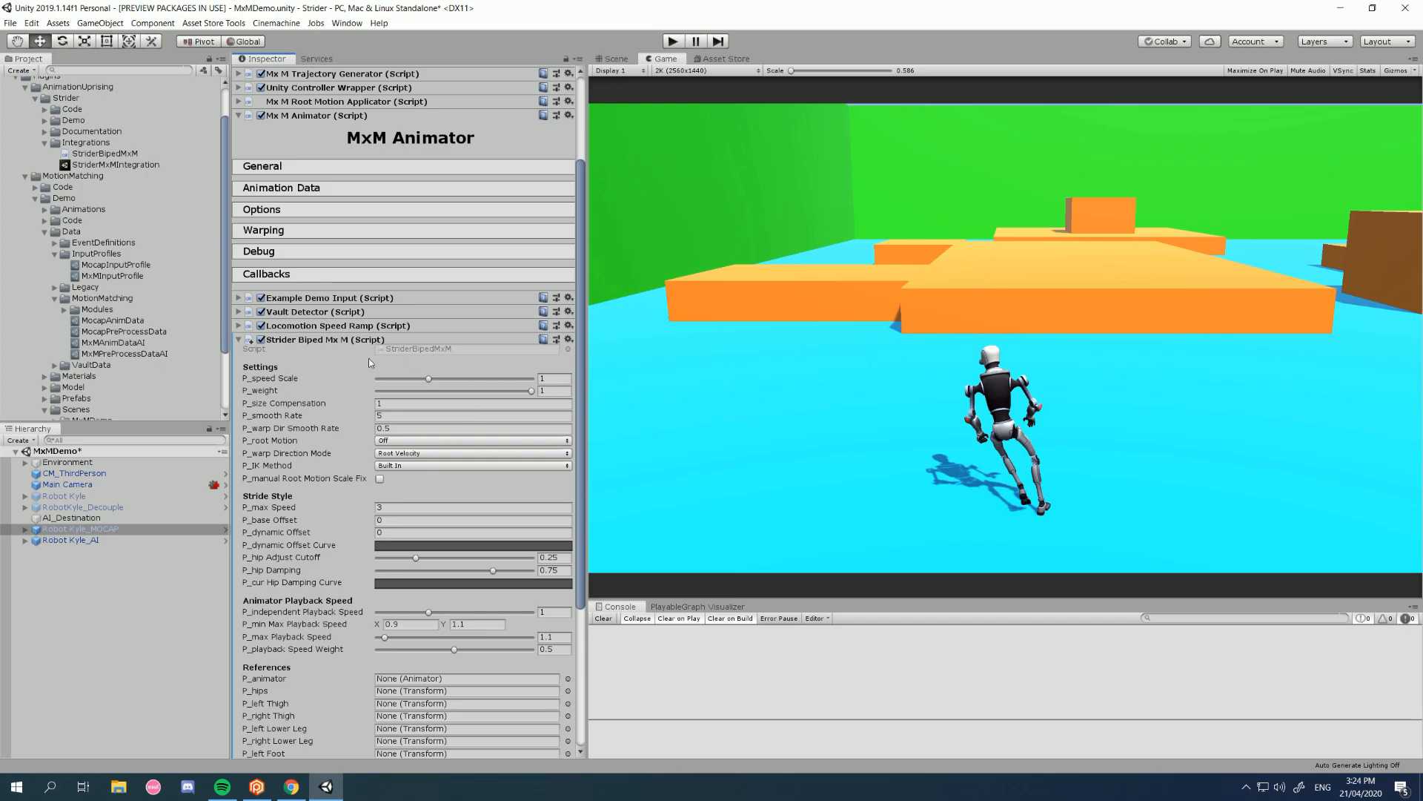
Review the Strider Biped Mx M default settings, then collapse the component
scroll("down", 3)
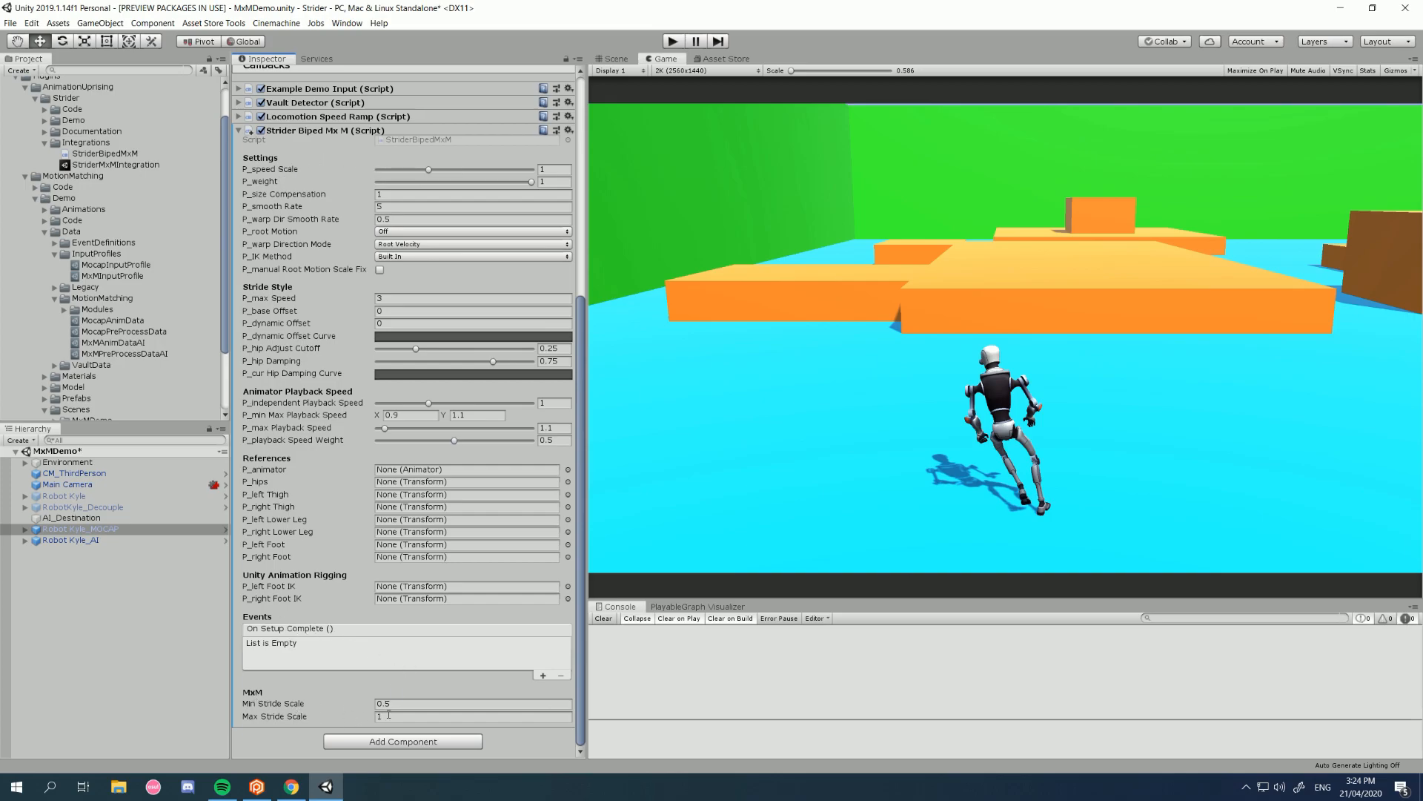
left_click(80, 529)
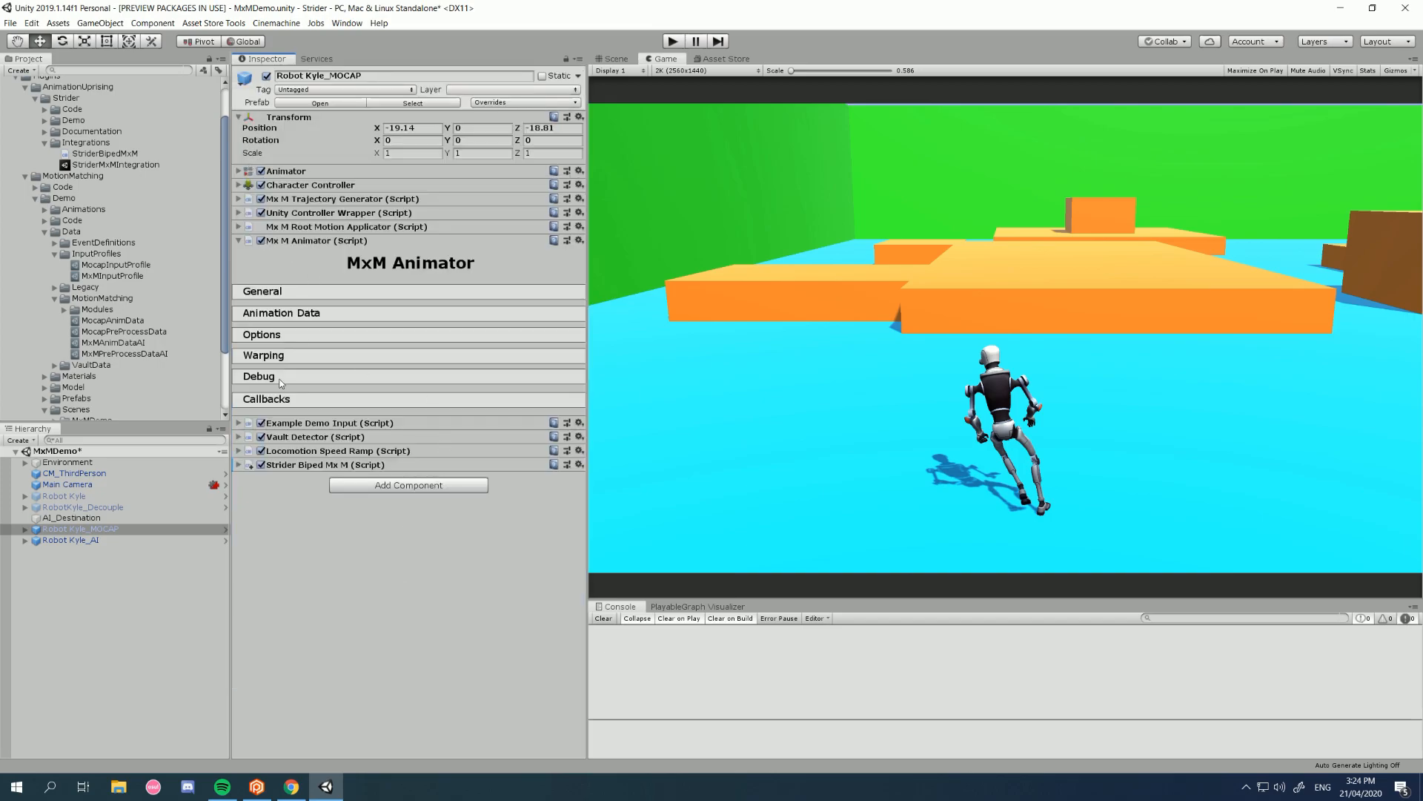
Set the MxM Animator's Longitudinal Error Warping to Stride and collapse the Warping section
left_click(263, 355)
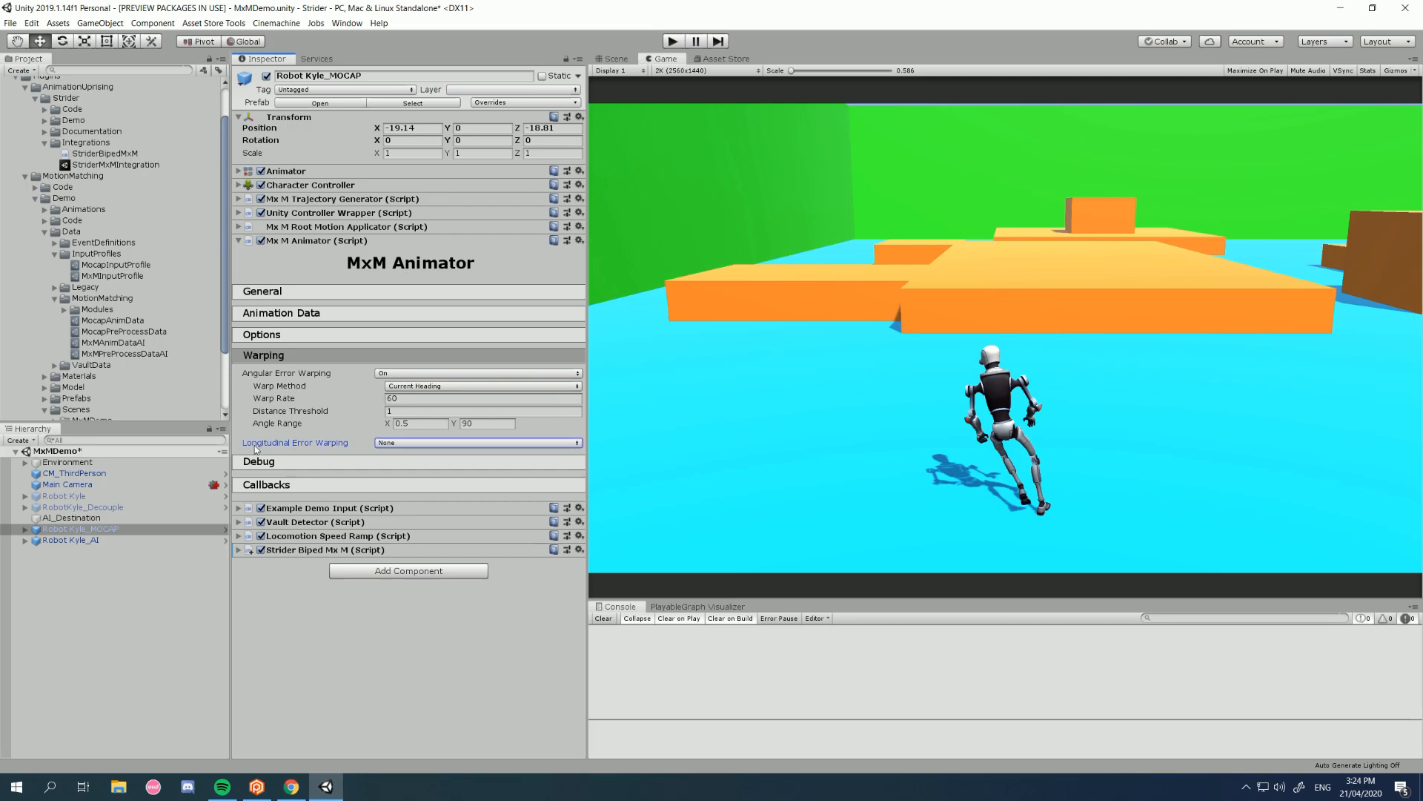
left_click(477, 441)
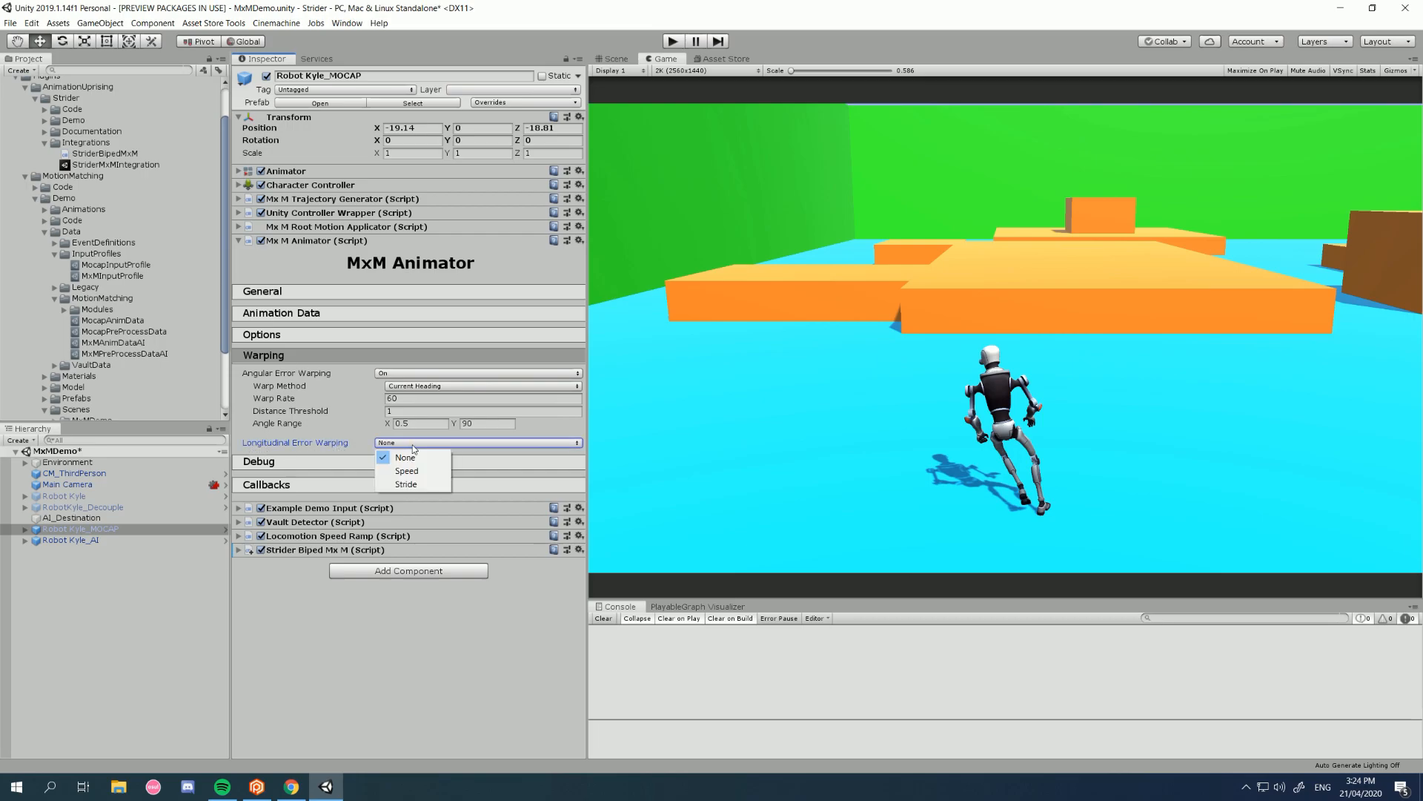
left_click(407, 484)
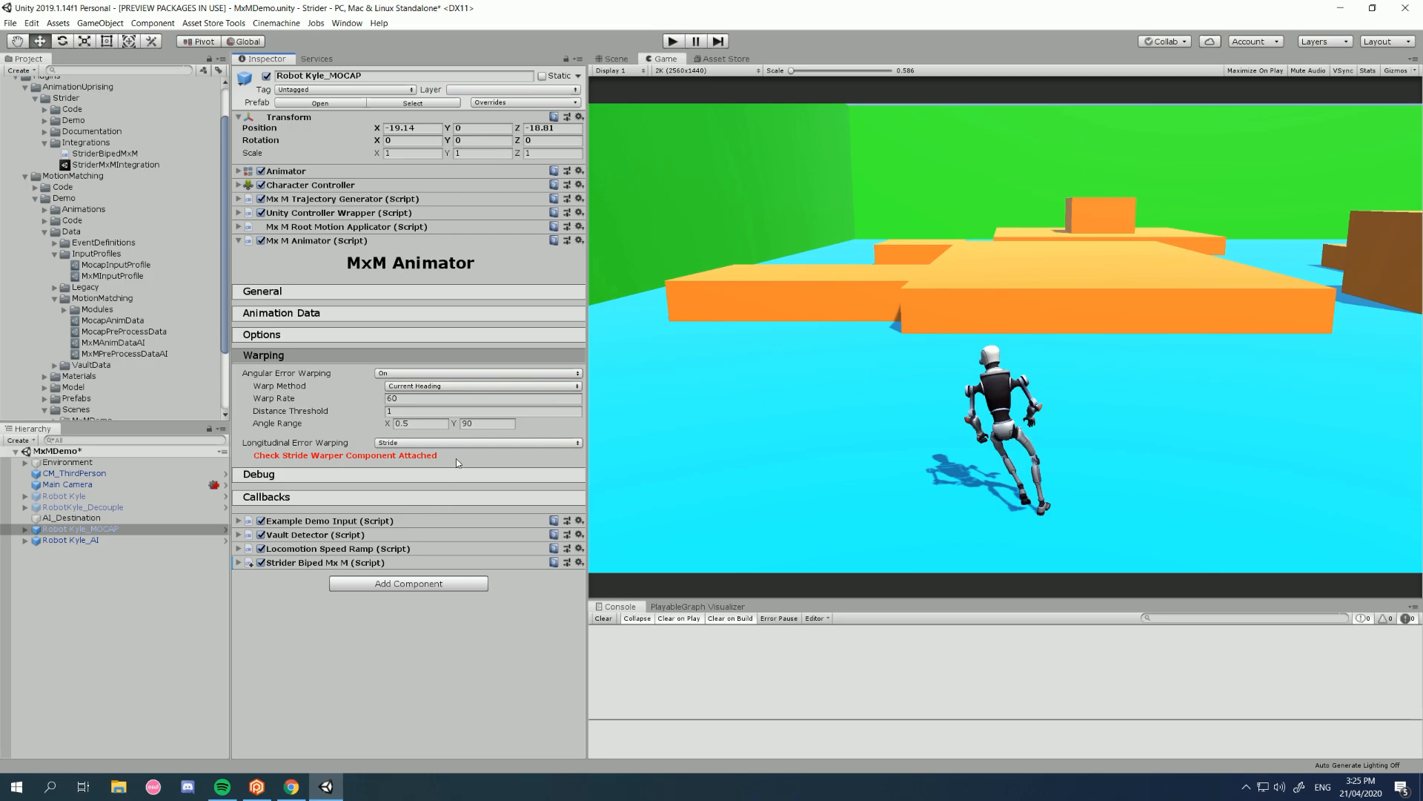
left_click(263, 355)
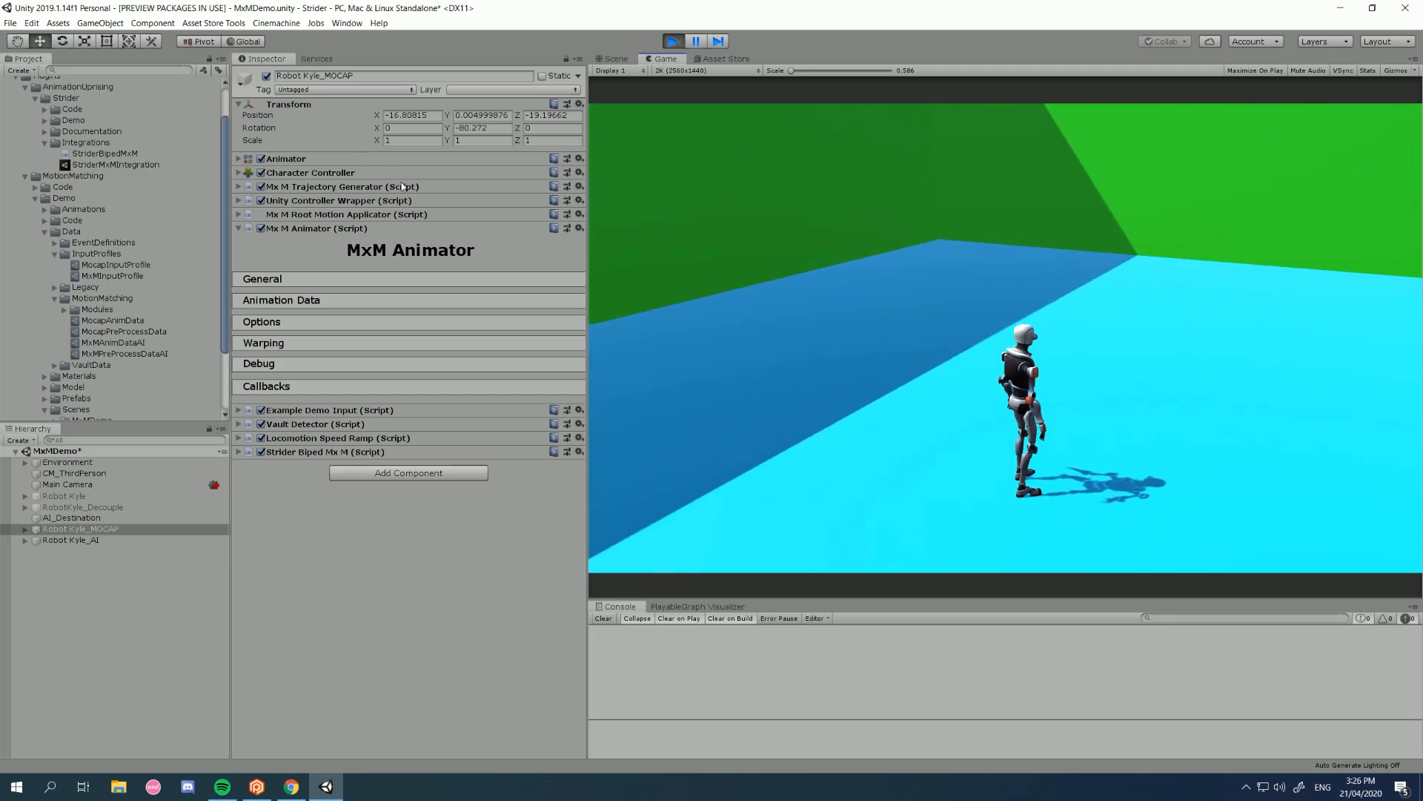
Enter 6.5 as the MxM Trajectory Generator's Max Speed
left_click(238, 186)
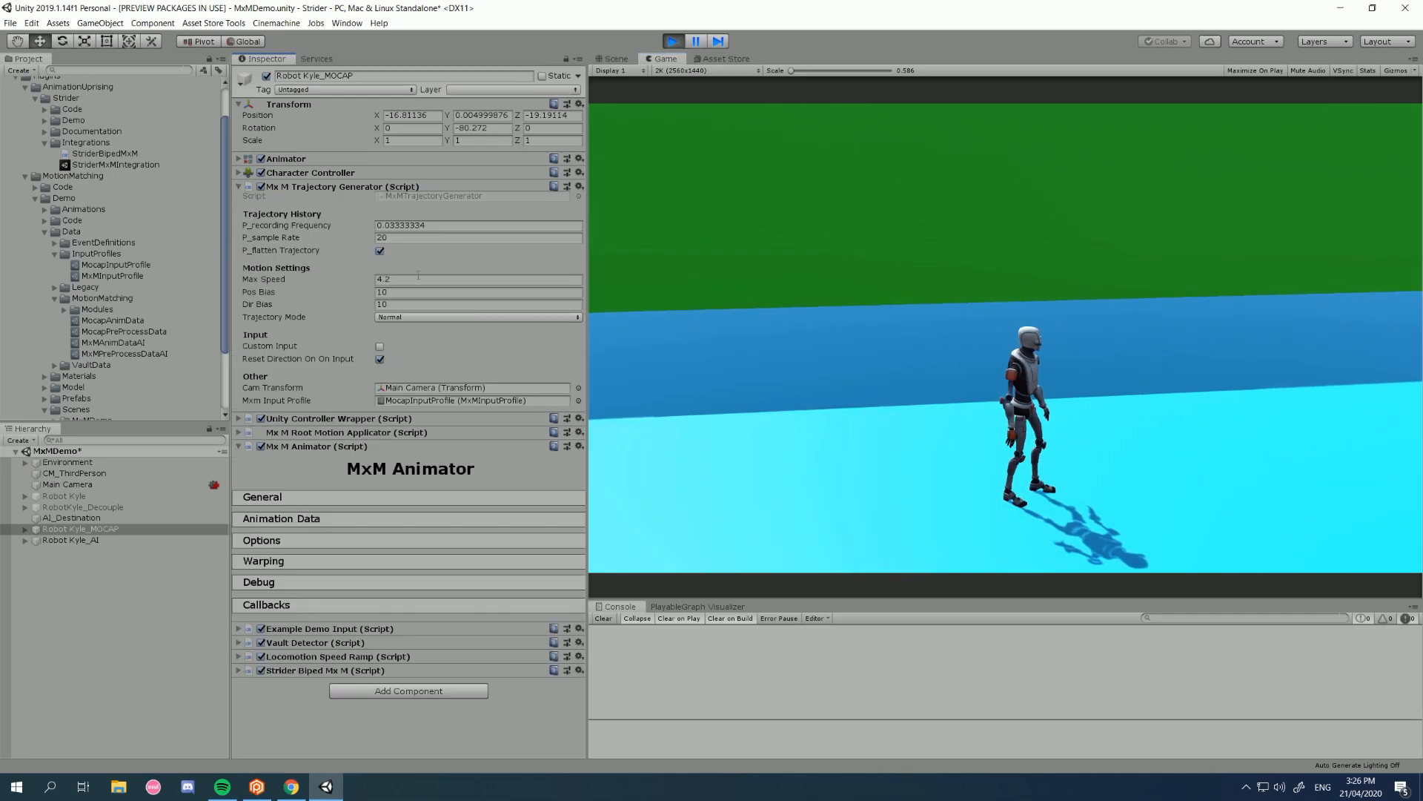
left_click(476, 279)
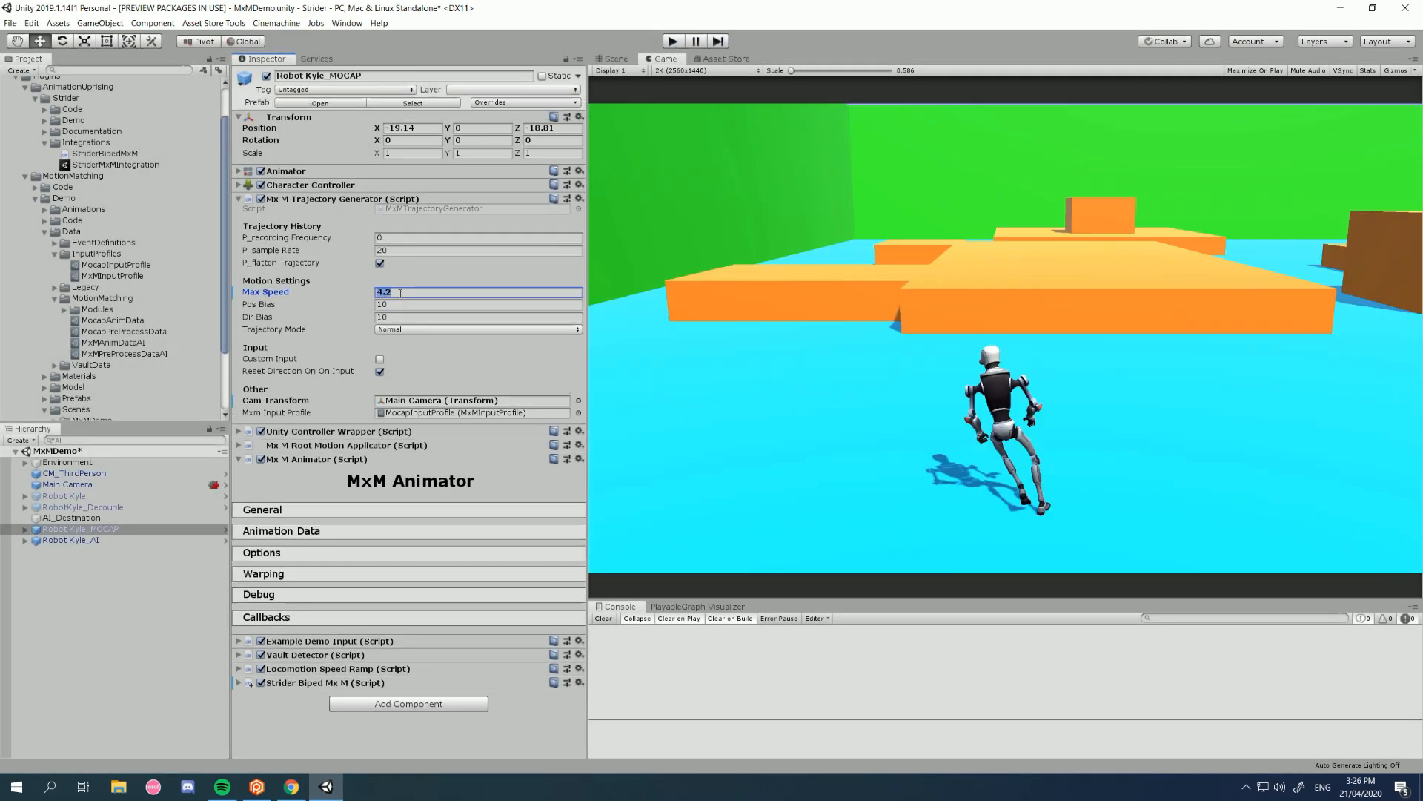
type("6")
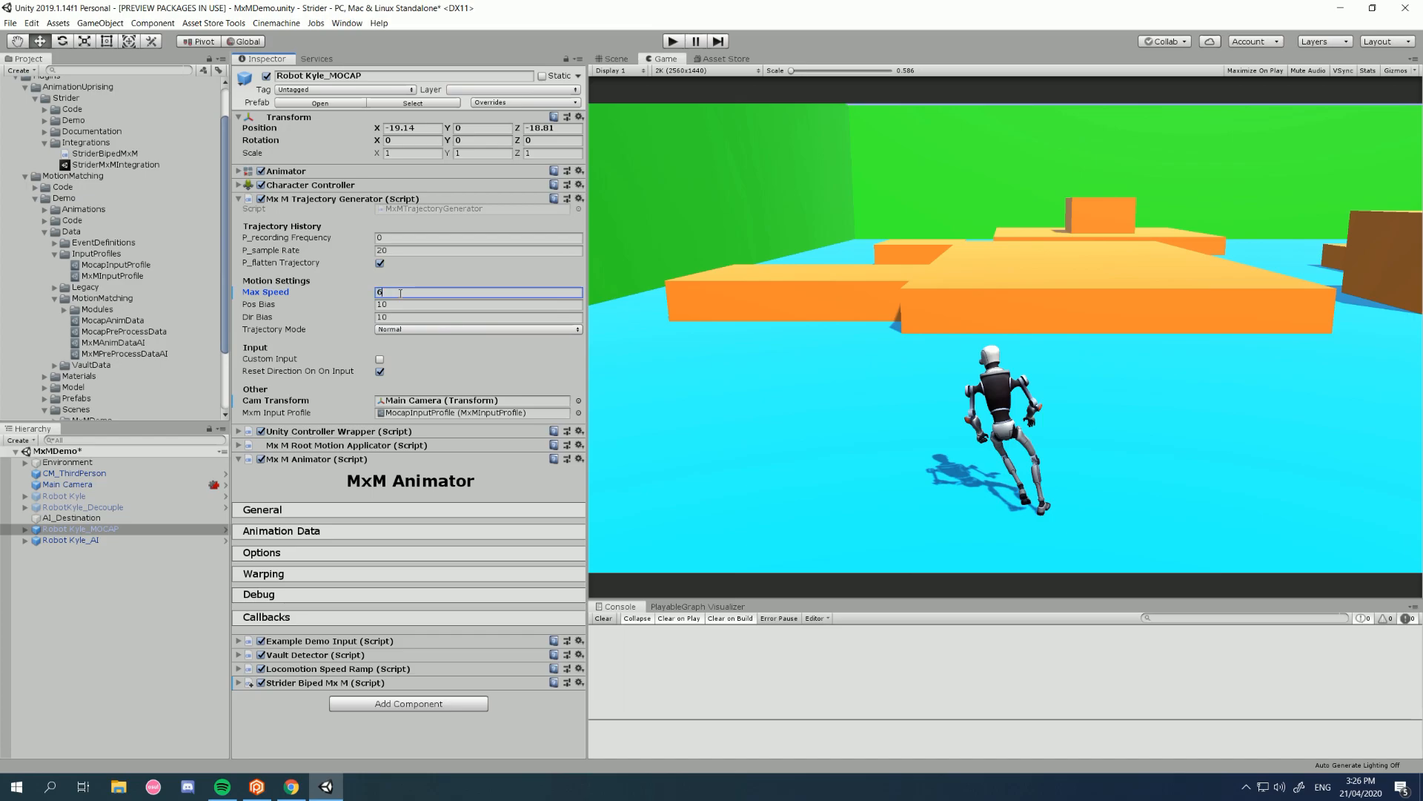
type(".5")
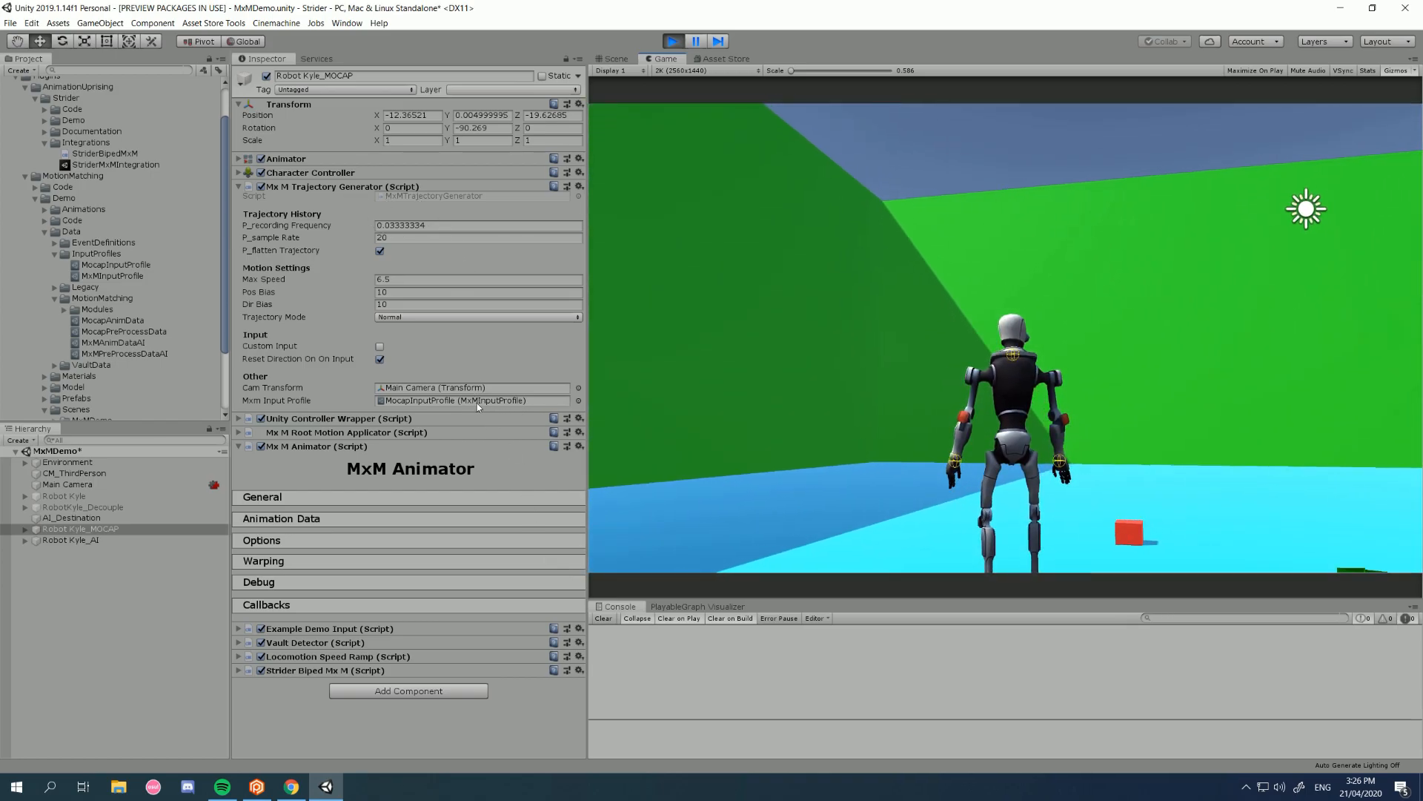
left_click(116, 264)
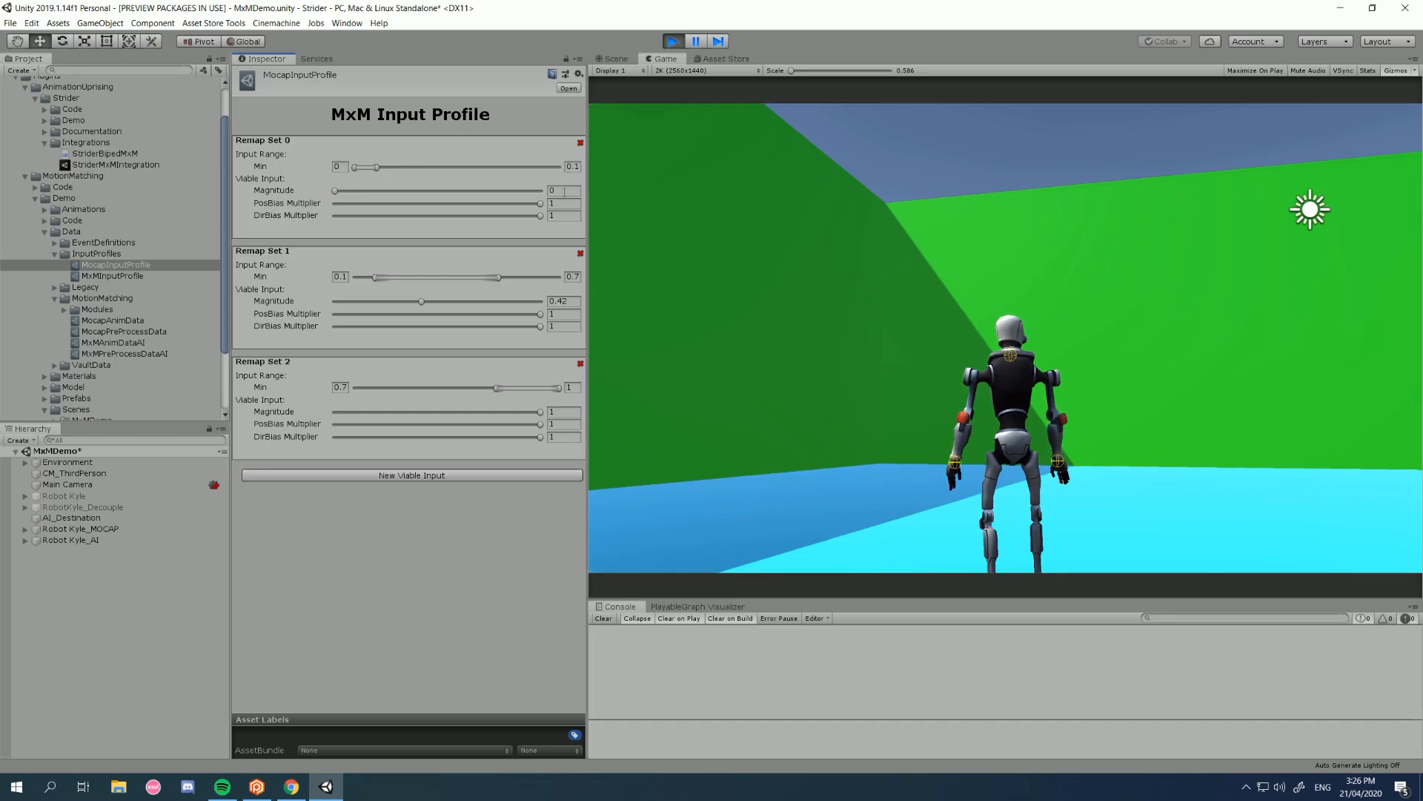
Lower Remap Set 2 Magnitude to 0.65, then reselect Robot Kyle_MOCAP
left_click(563, 191)
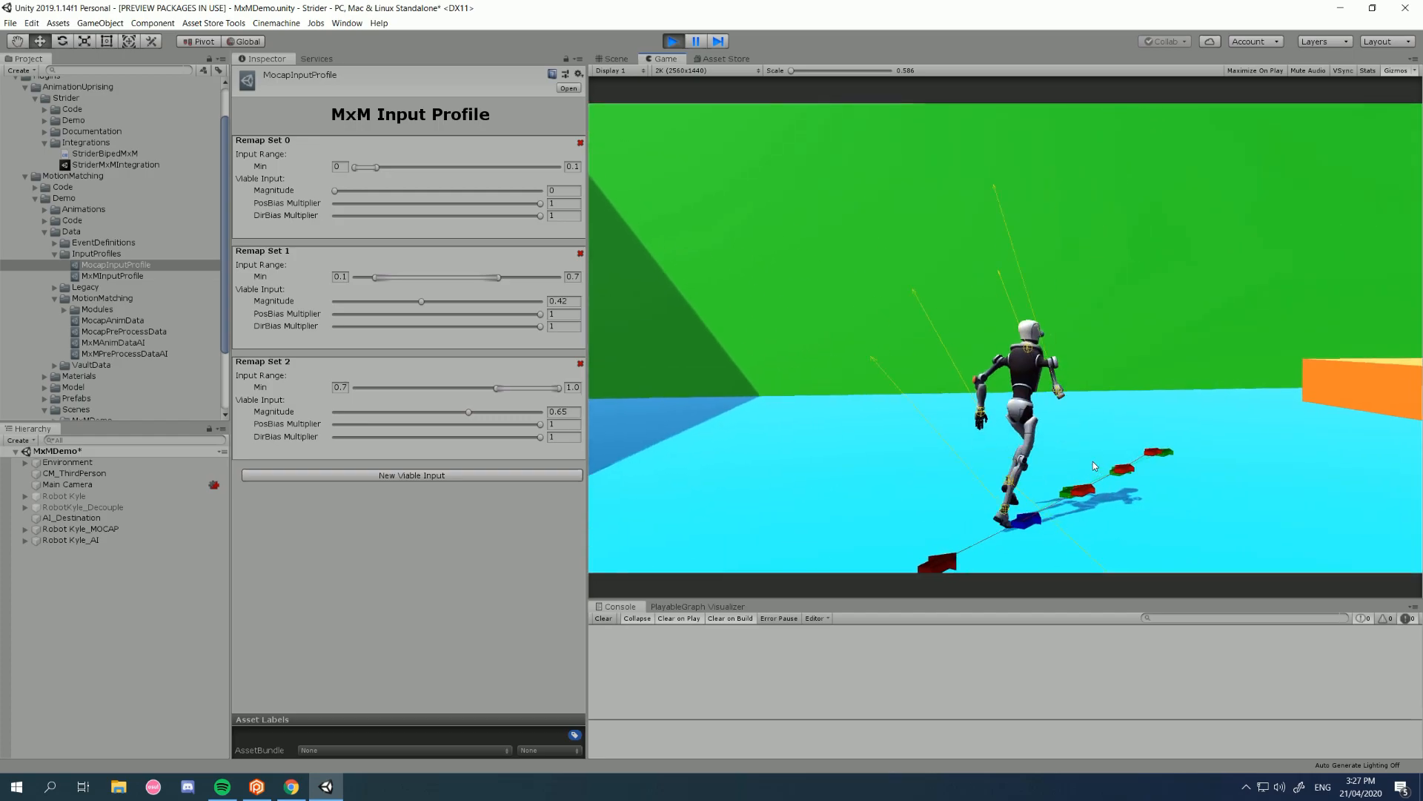
left_click(80, 529)
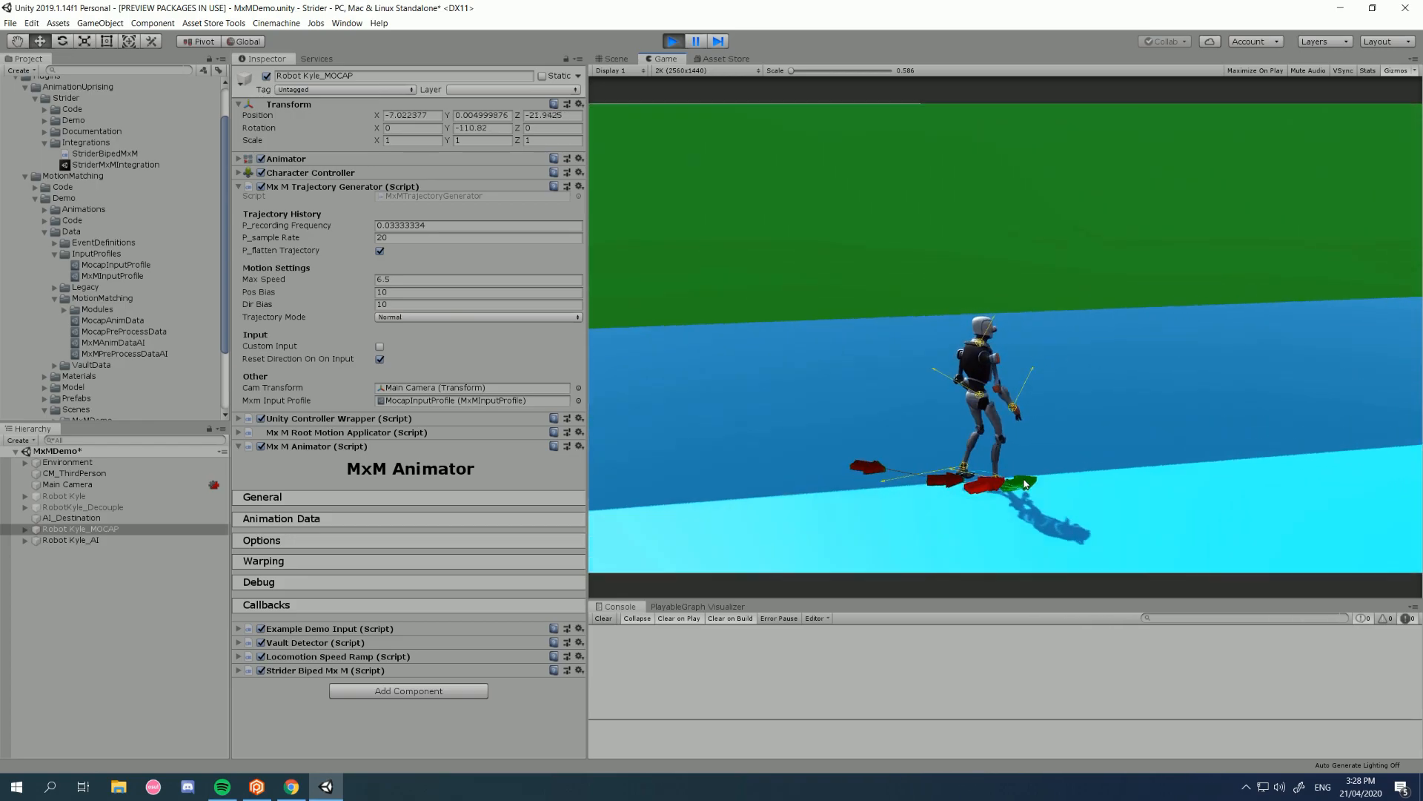
Set Max Stride Scale to 1.5 in Robot Kyle_MOCAP's Strider Biped Mx M component
left_click(115, 264)
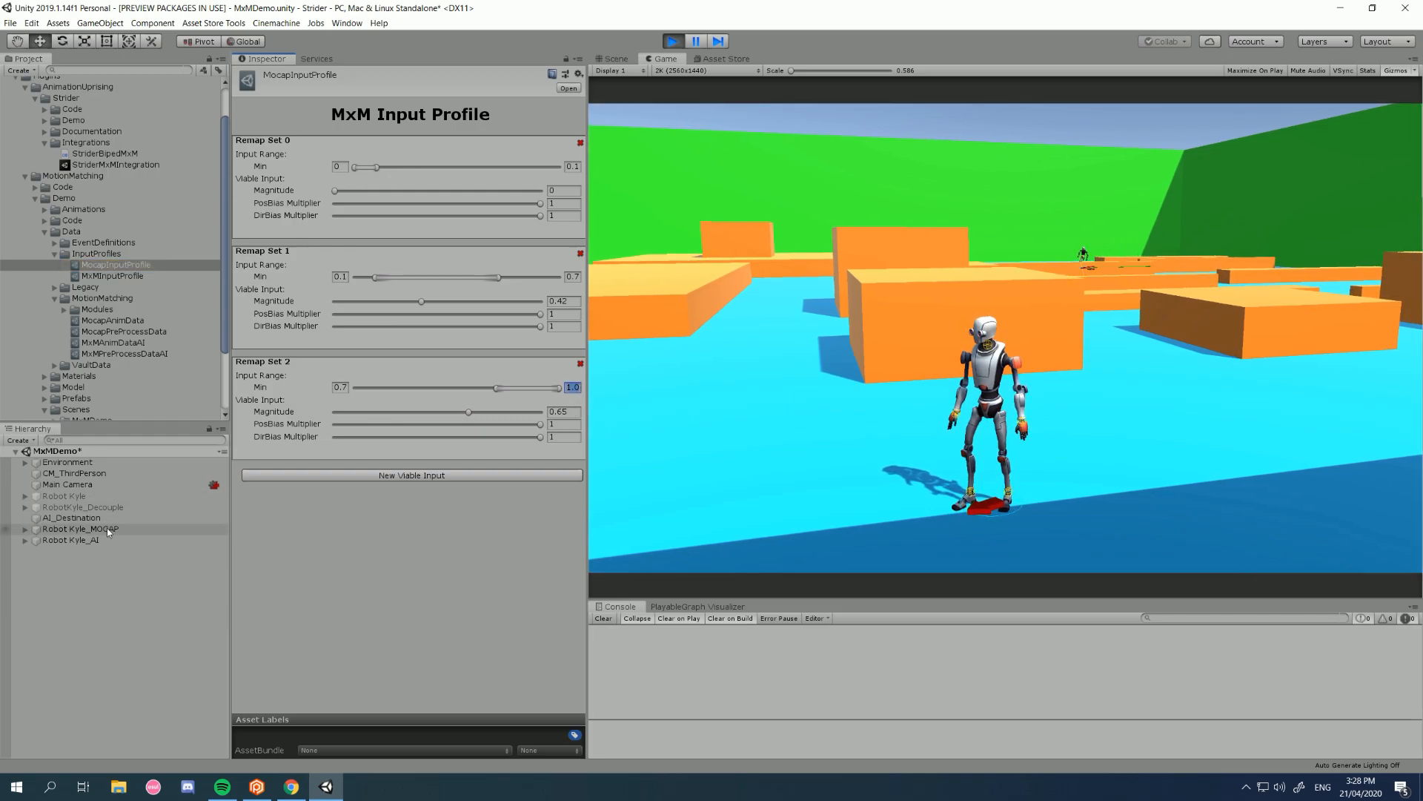
left_click(80, 529)
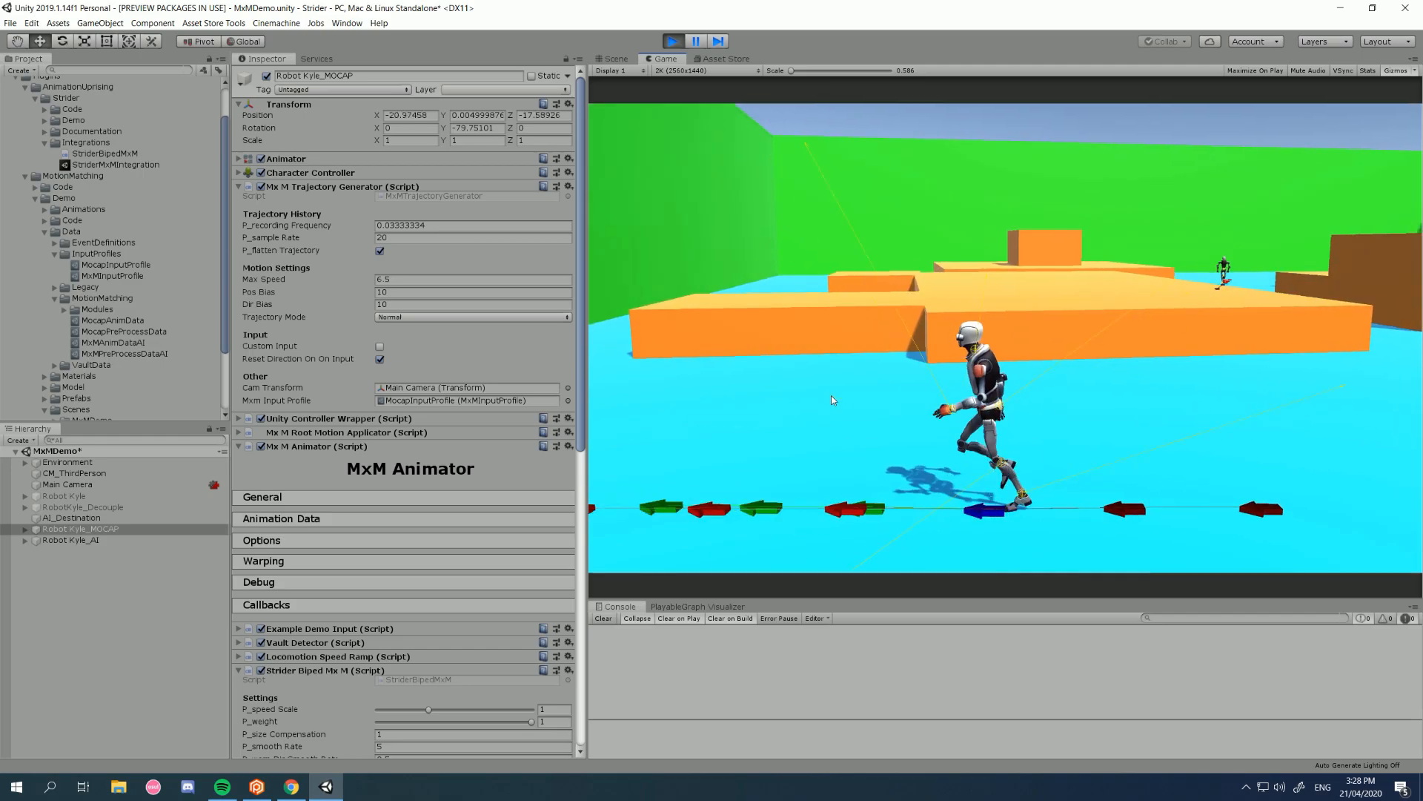
scroll("down", 3)
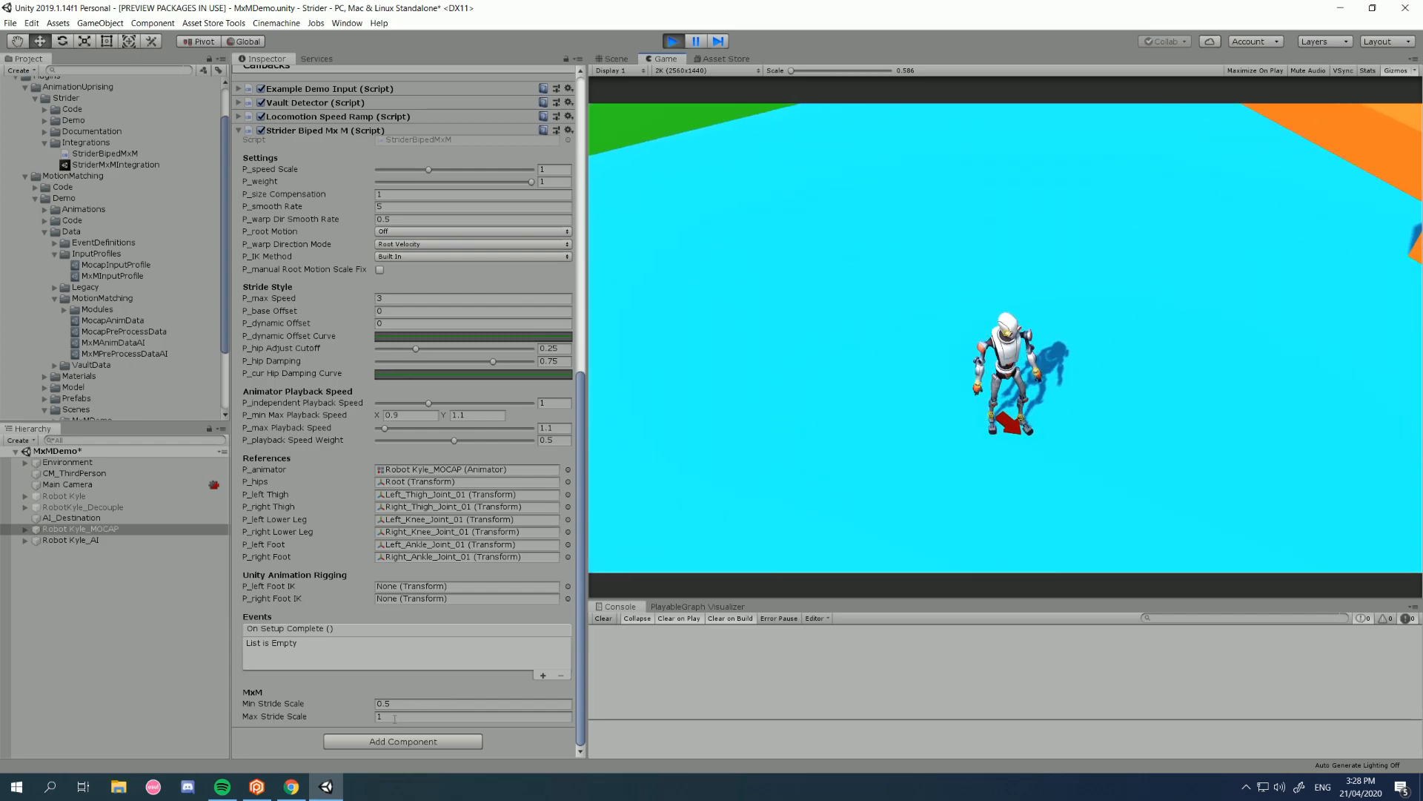
left_click(472, 717)
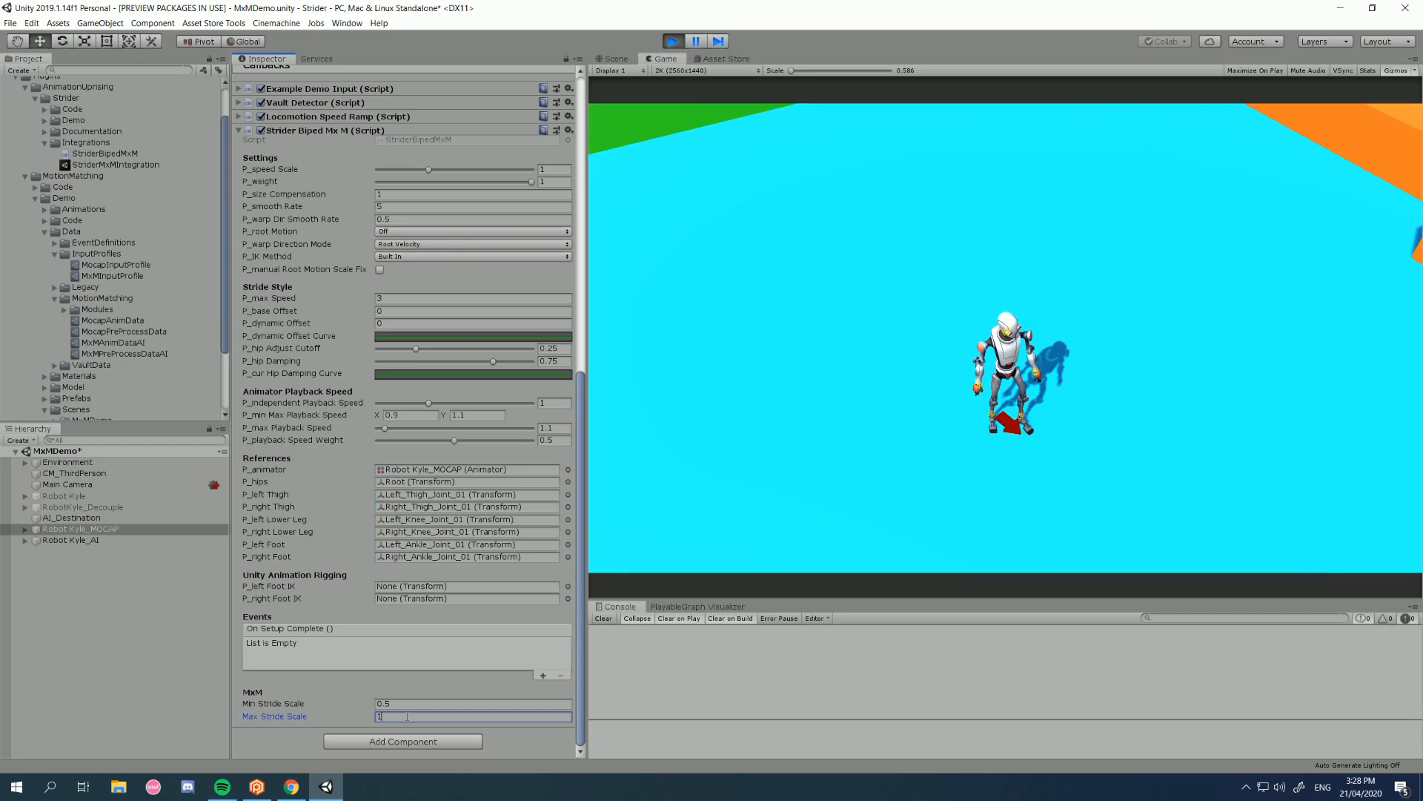
type("1.5")
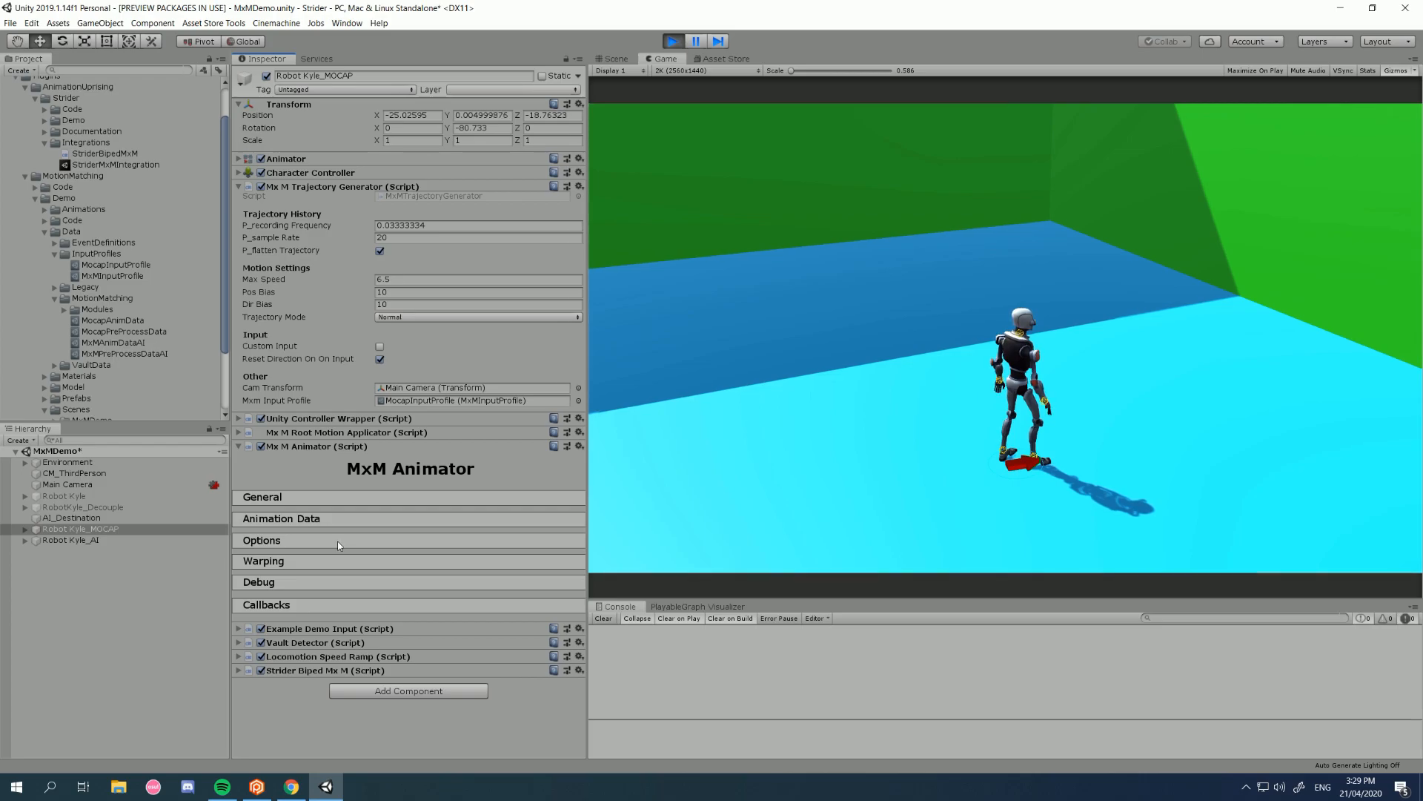
Switch the MxM Animator's Past Trajectory Mode to Actual History
left_click(262, 541)
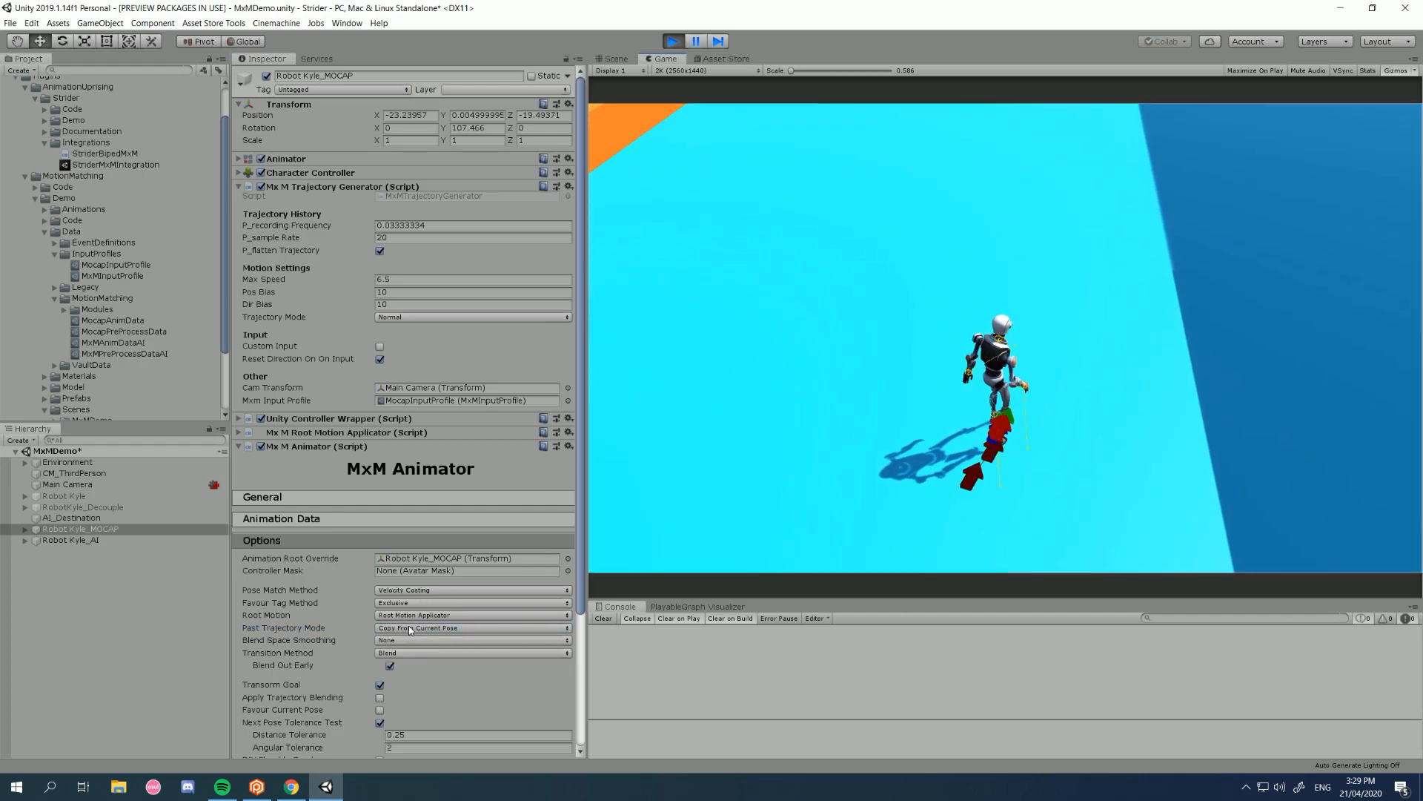
left_click(473, 627)
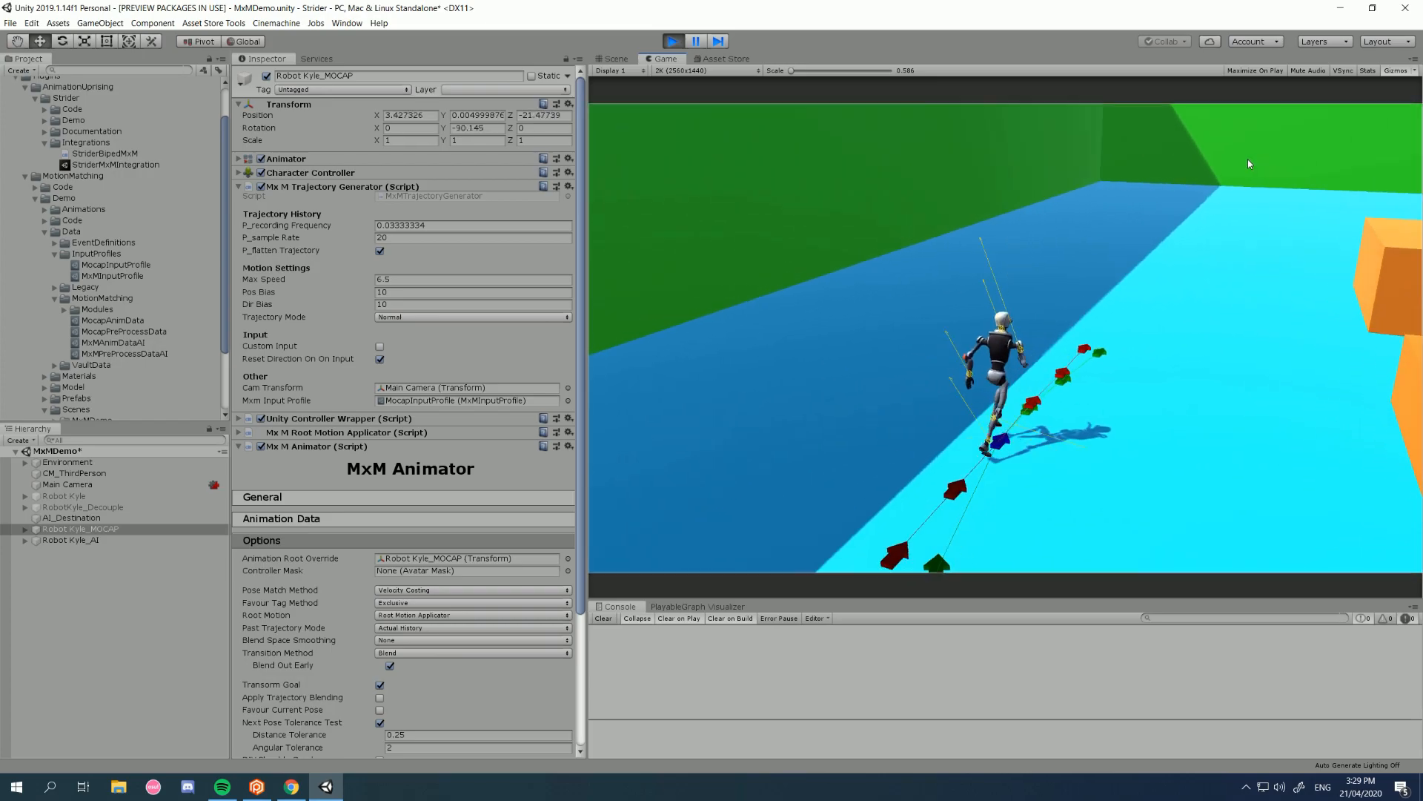
left_click(470, 628)
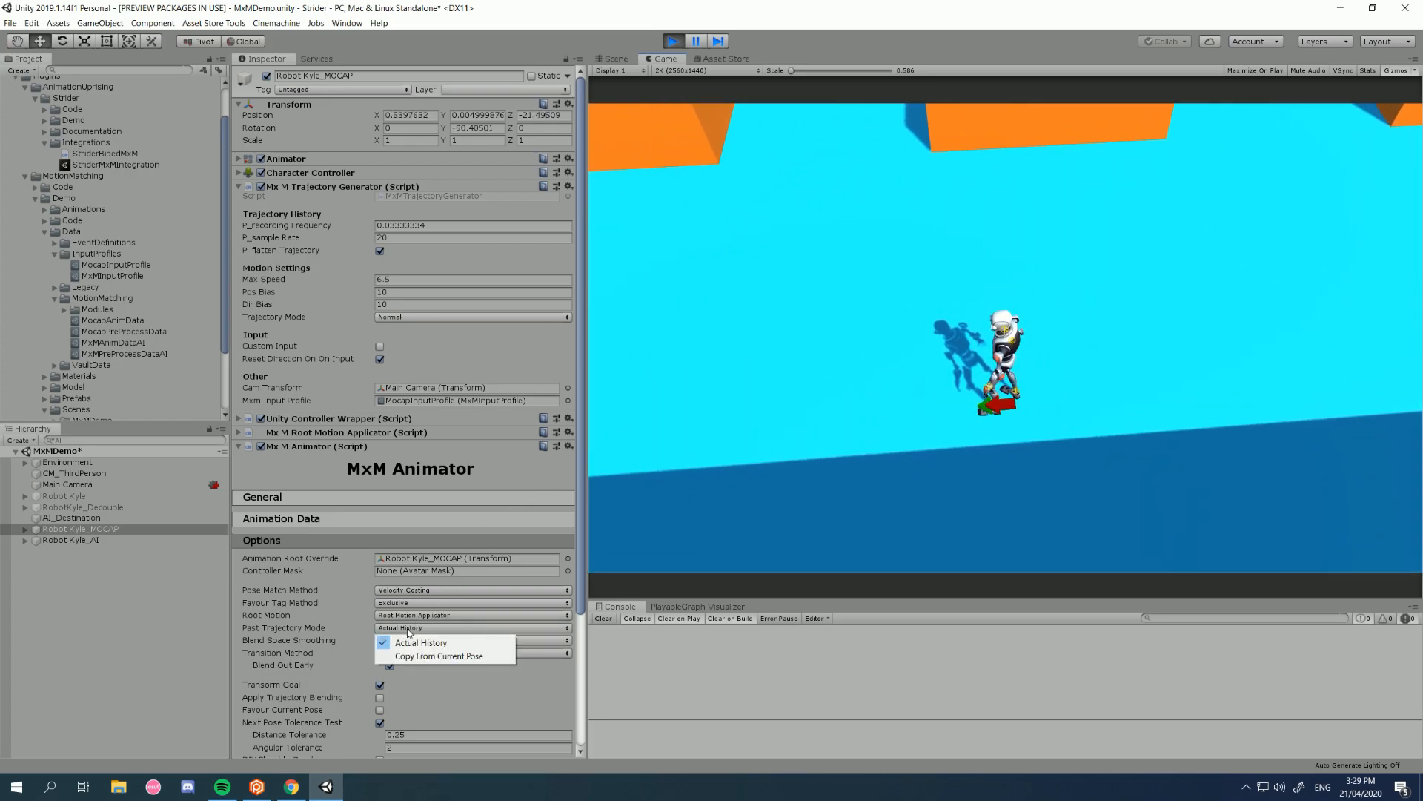
left_click(438, 655)
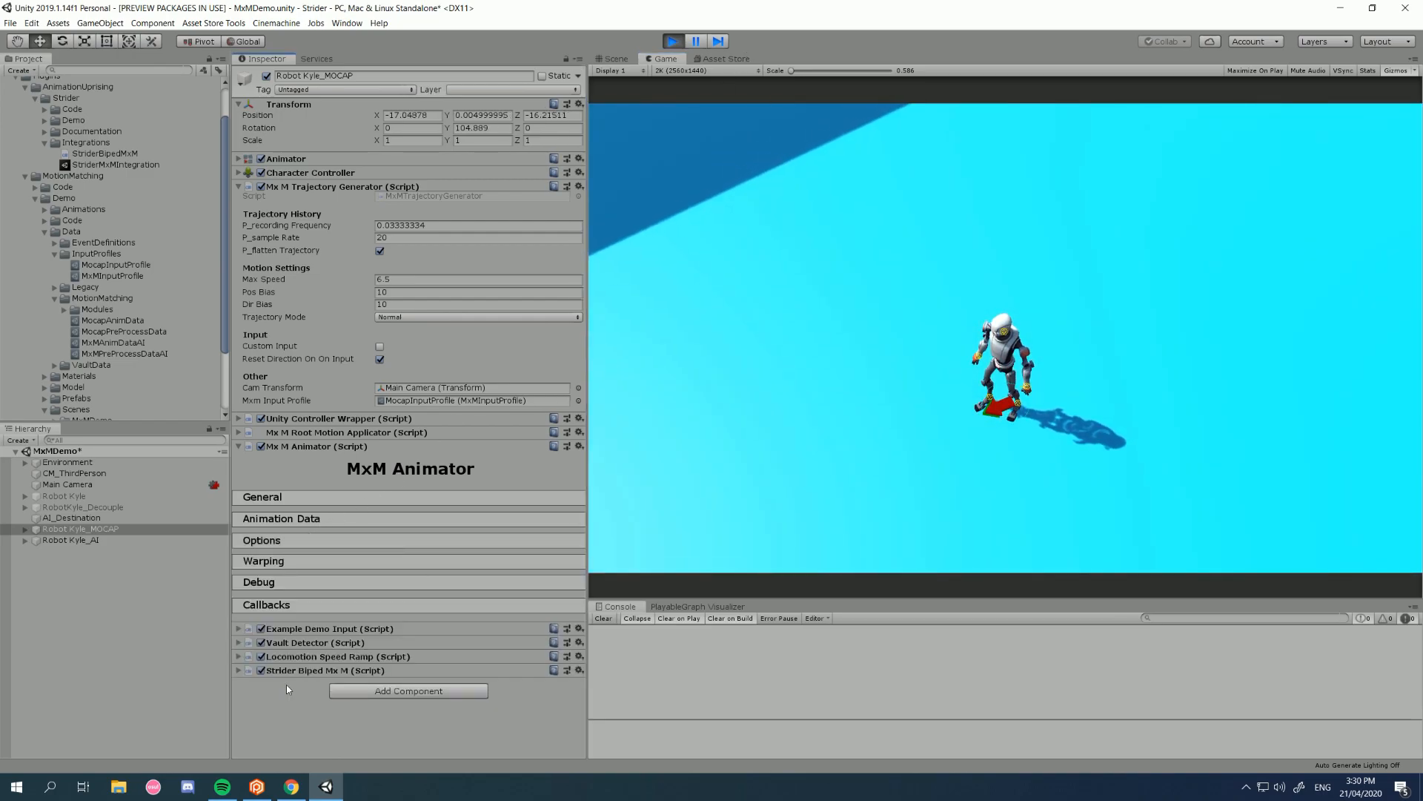
scroll("down", 3)
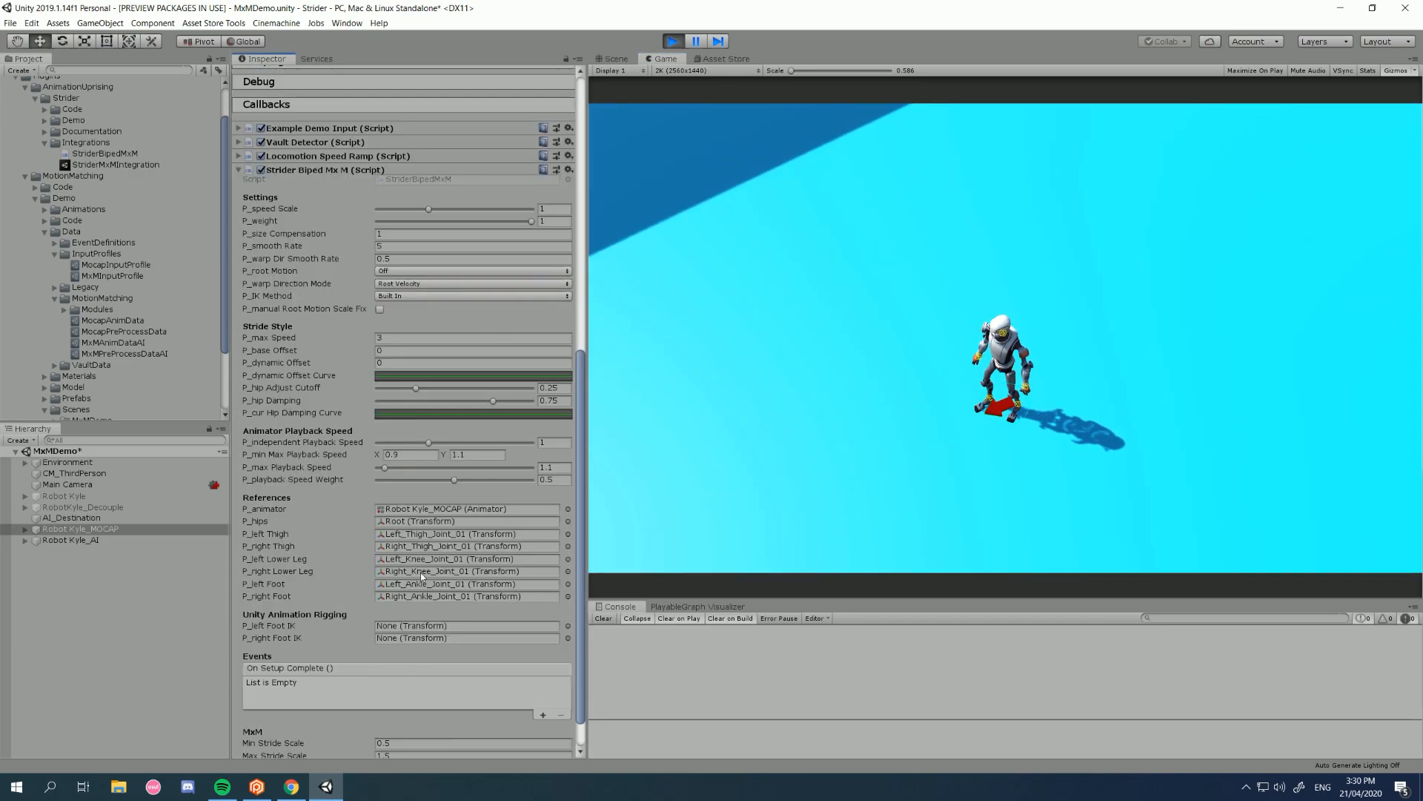